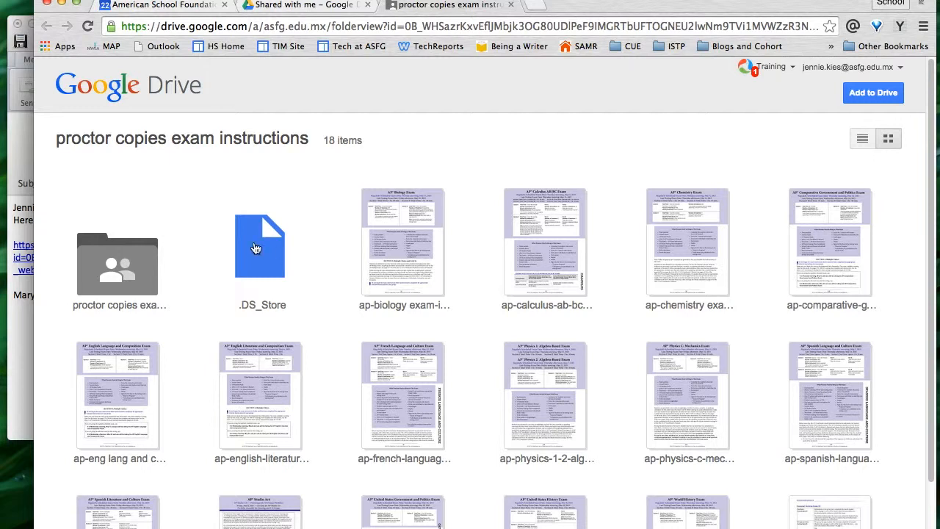
{"action": "mouse_move", "coordinate": [422, 308]}
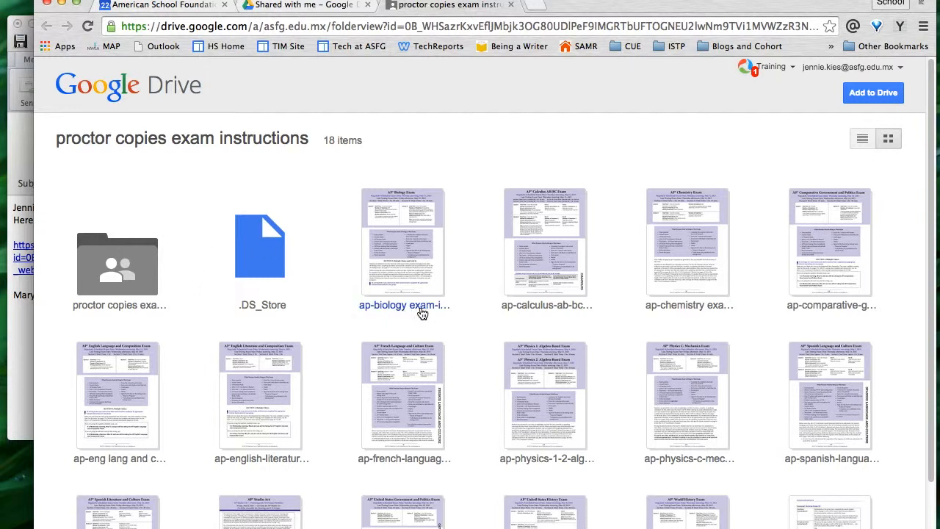
{"action": "mouse_move", "coordinate": [423, 319]}
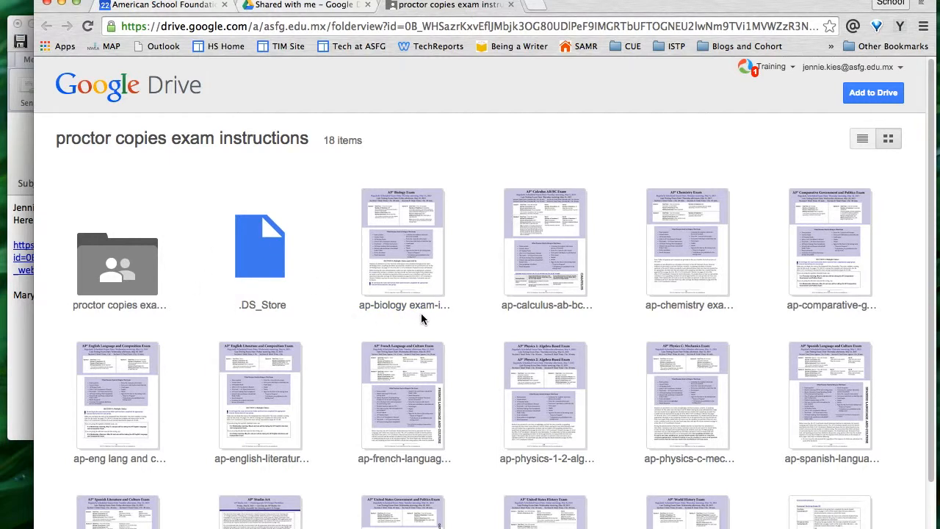
Switch to the browser tab listing items shared with me
{"action": "left_click", "coordinate": [302, 5]}
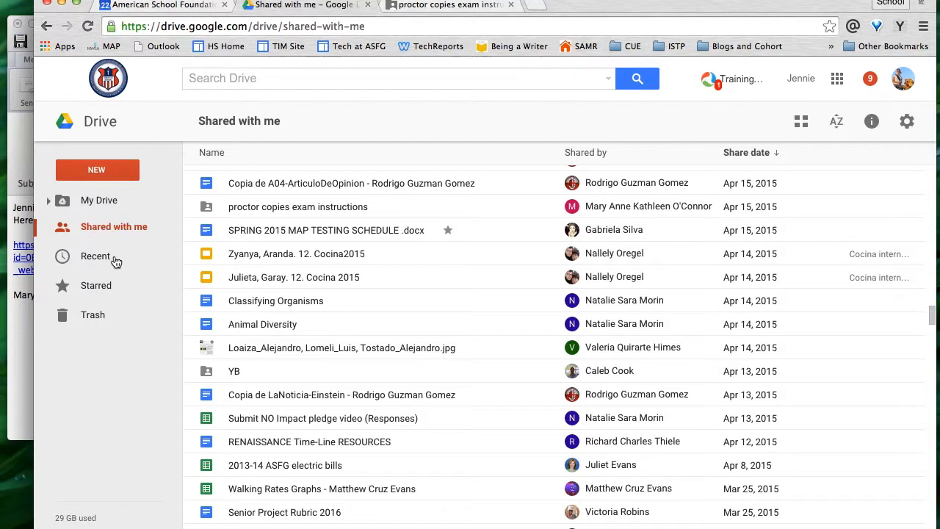
{"action": "scroll", "scroll_direction": "up", "scroll_amount": 3}
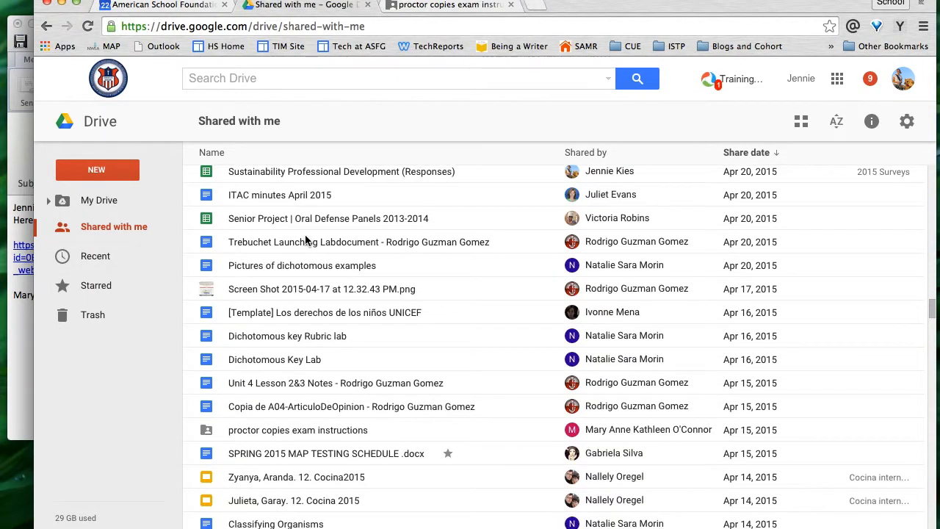
{"action": "scroll", "scroll_direction": "down", "scroll_amount": 3}
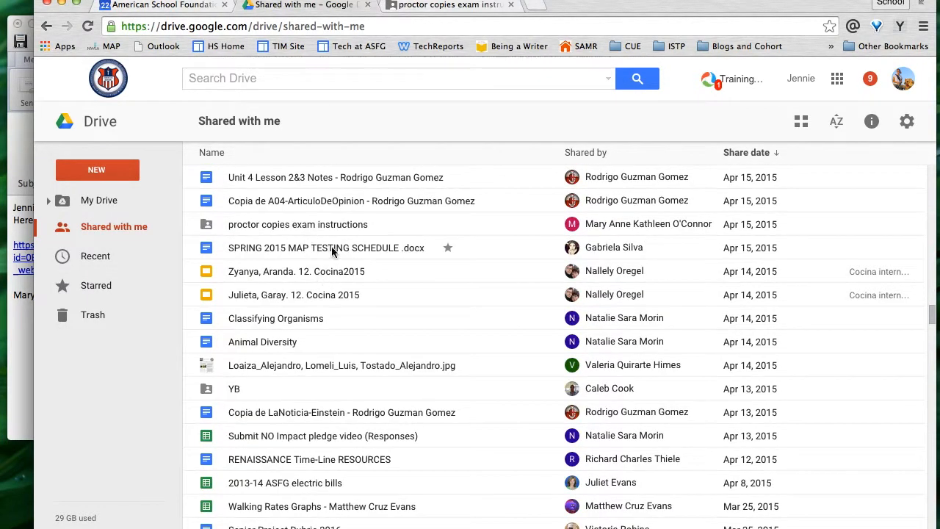
{"action": "mouse_move", "coordinate": [293, 230]}
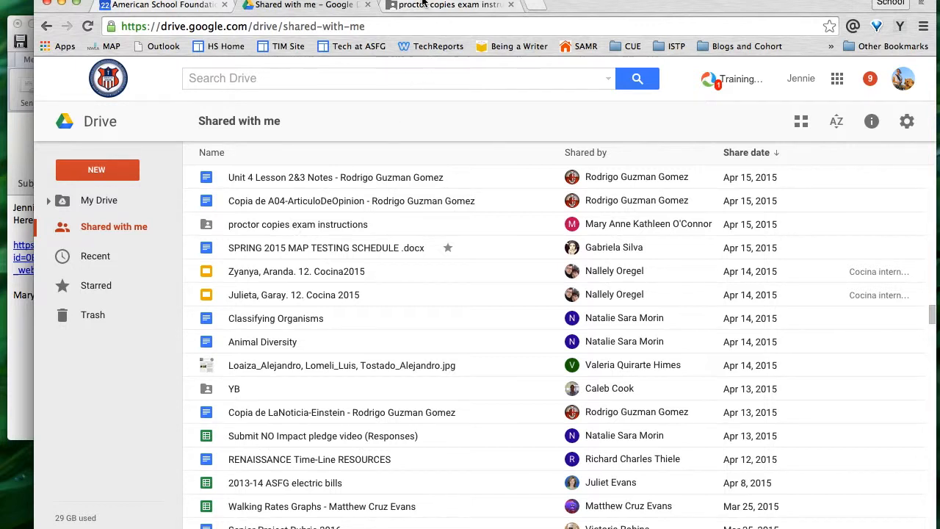
{"action": "mouse_move", "coordinate": [448, 5]}
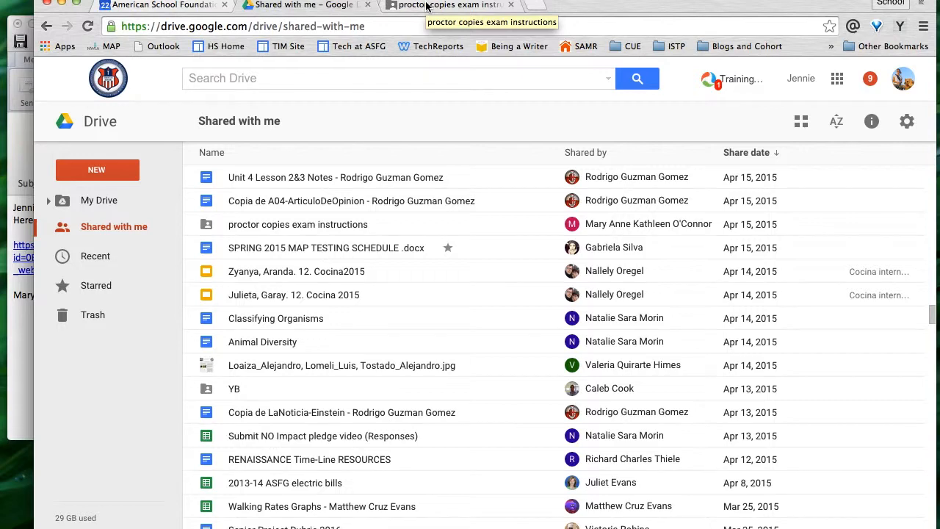
{"action": "double_click", "coordinate": [297, 224]}
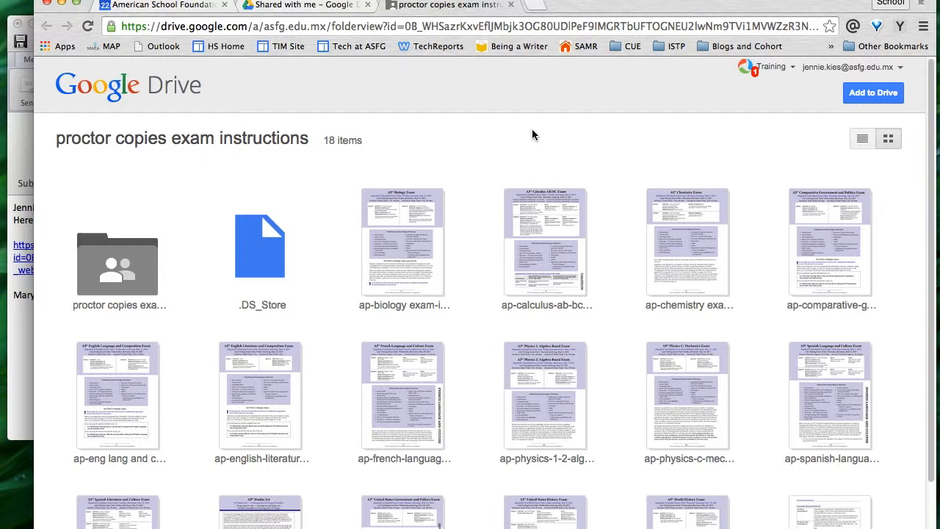
{"action": "mouse_move", "coordinate": [885, 104]}
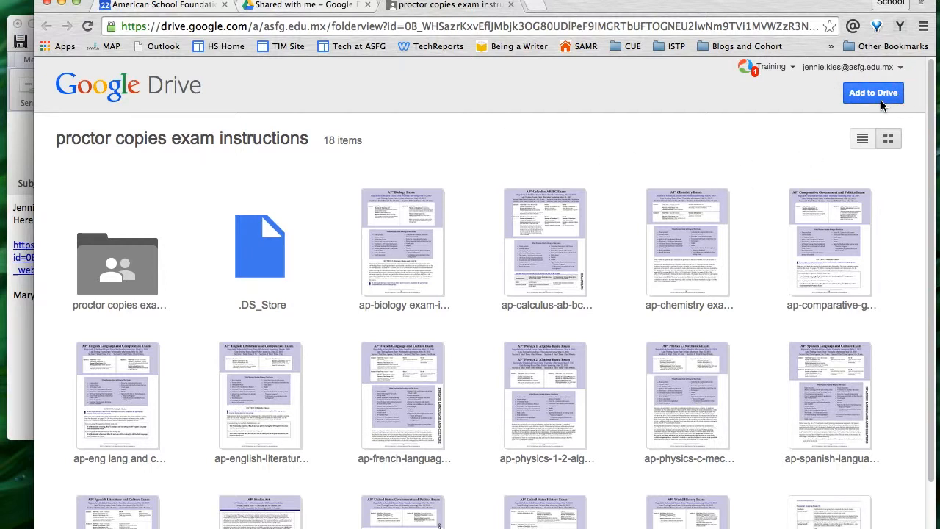
{"action": "mouse_move", "coordinate": [18, 356]}
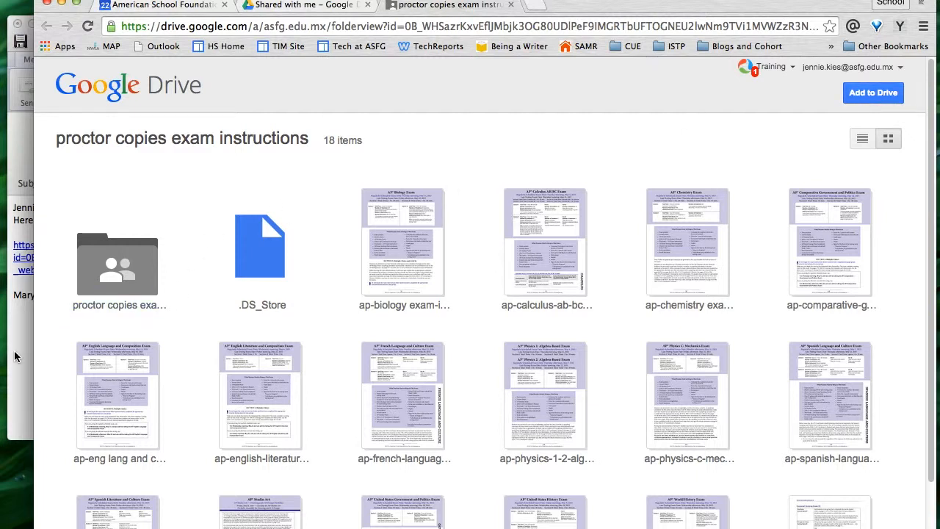
{"action": "mouse_move", "coordinate": [874, 93]}
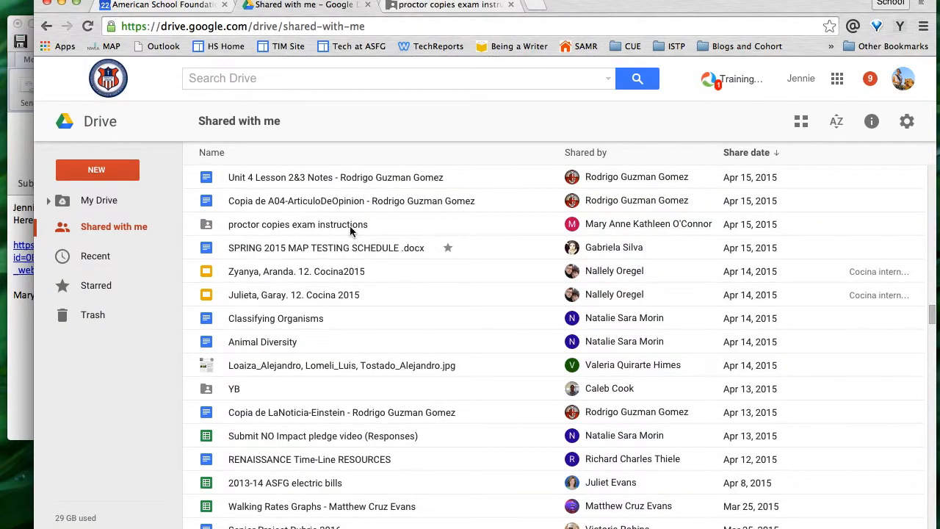
Add the 'proctor copies exam instructions' folder to My Drive from its context menu
{"action": "left_click", "coordinate": [298, 224]}
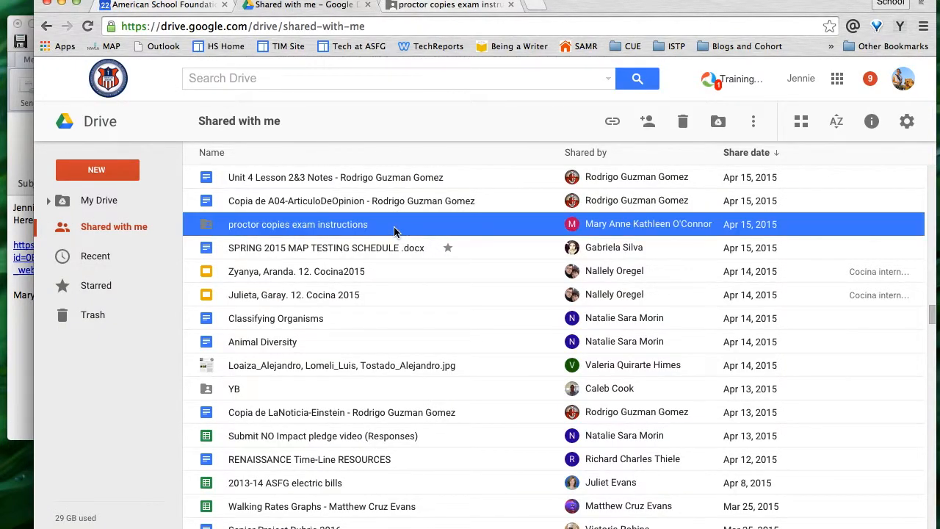
{"action": "mouse_move", "coordinate": [717, 121]}
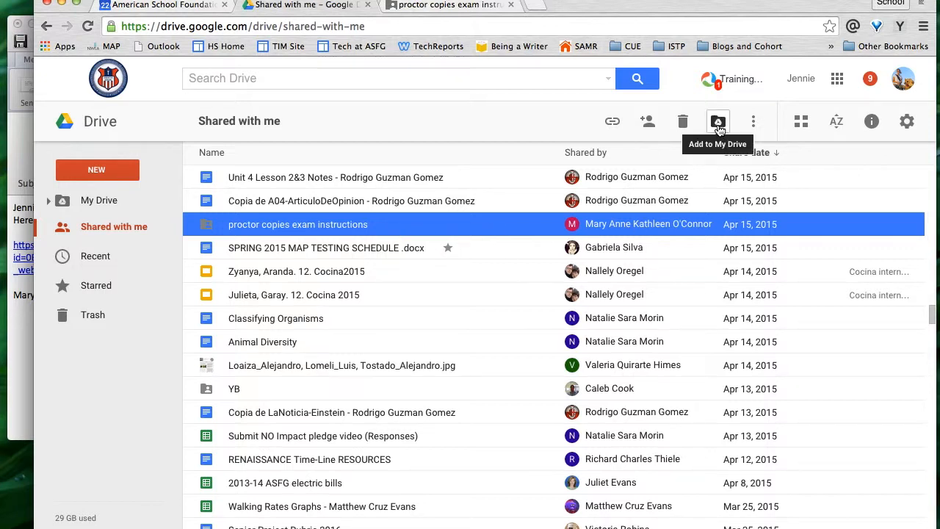
{"action": "right_click", "coordinate": [298, 224]}
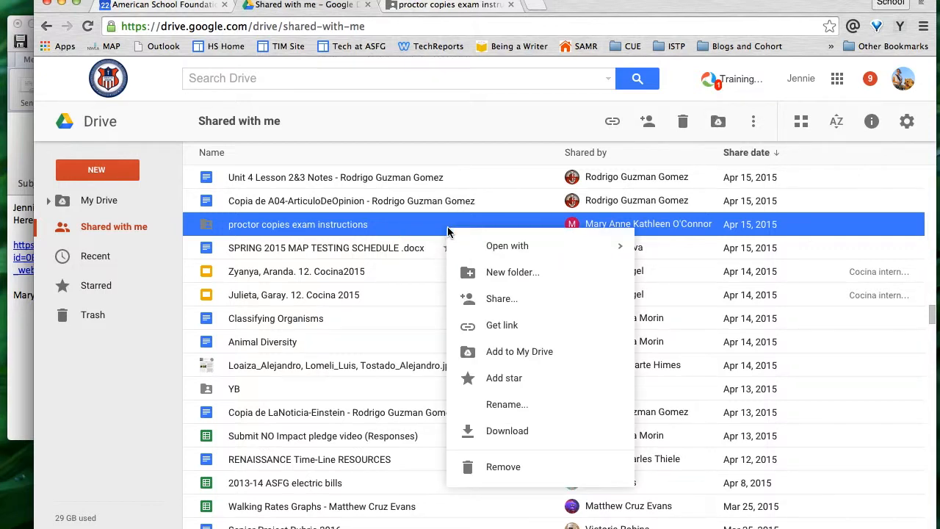
{"action": "mouse_move", "coordinate": [519, 352]}
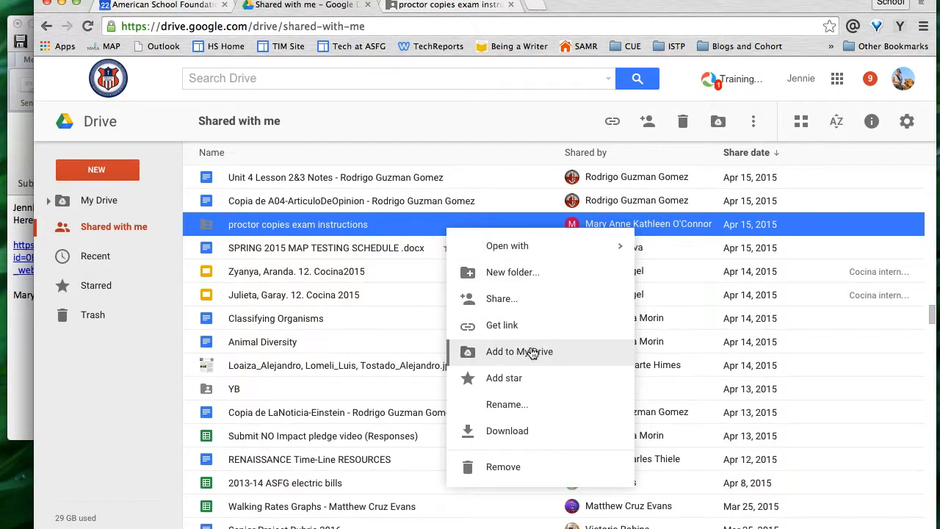
{"action": "left_click", "coordinate": [519, 351]}
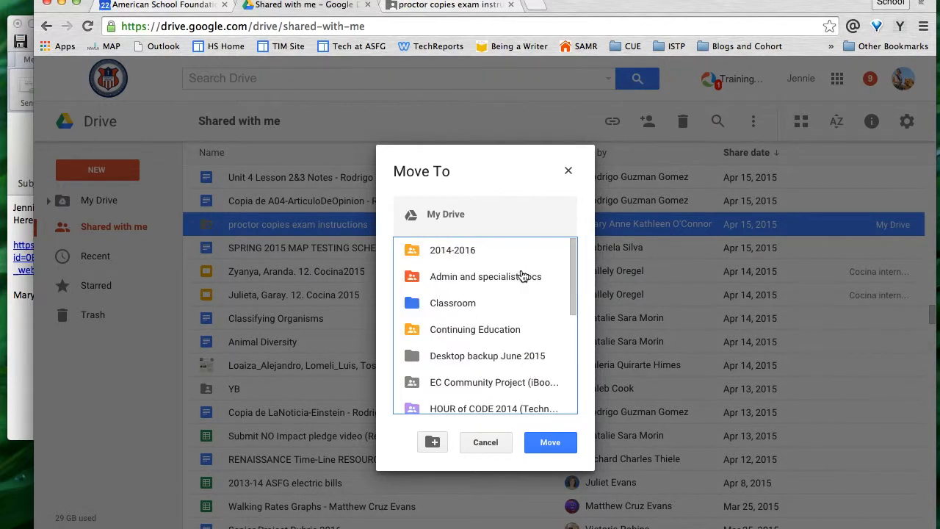
{"action": "mouse_move", "coordinate": [485, 277]}
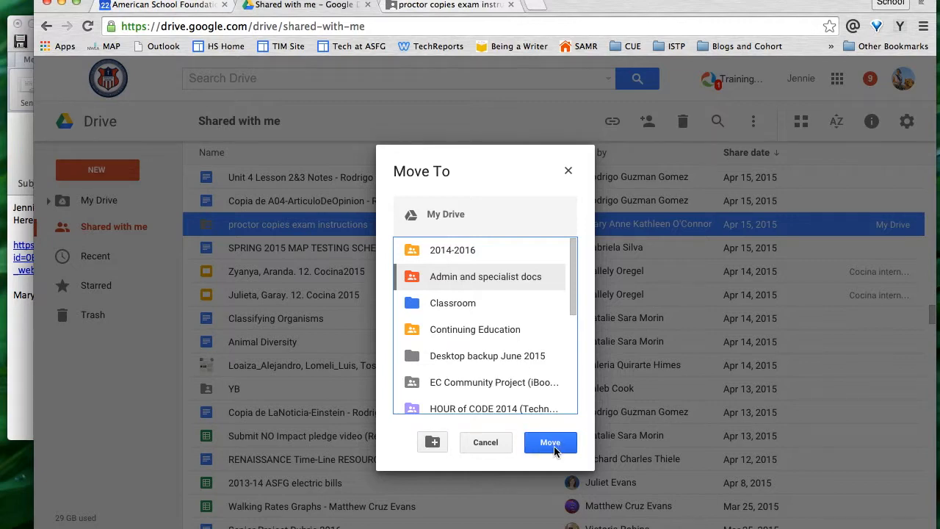
Choose 'Admin and specialist docs' as the destination and move the folder there
{"action": "left_click", "coordinate": [550, 442]}
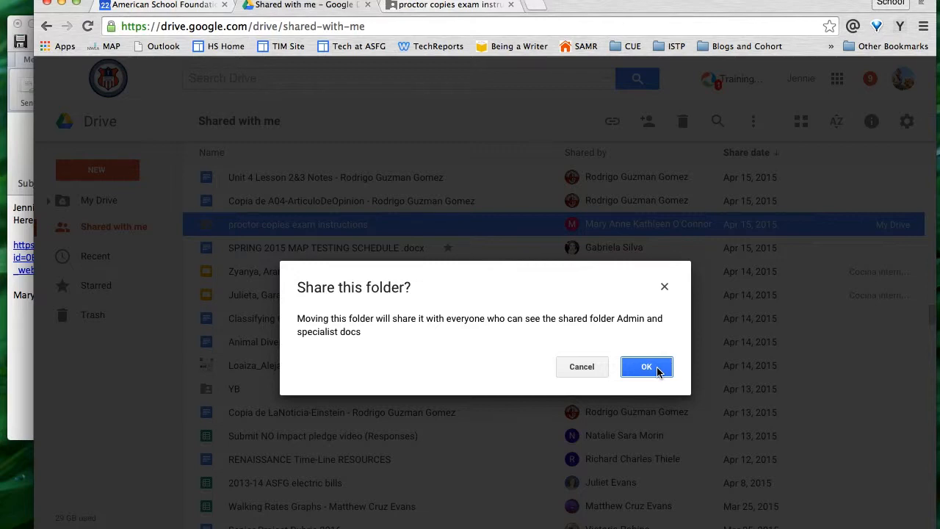
Approve sharing the folder with Admin and specialist docs viewers and dismiss the notification
{"action": "left_click", "coordinate": [645, 367]}
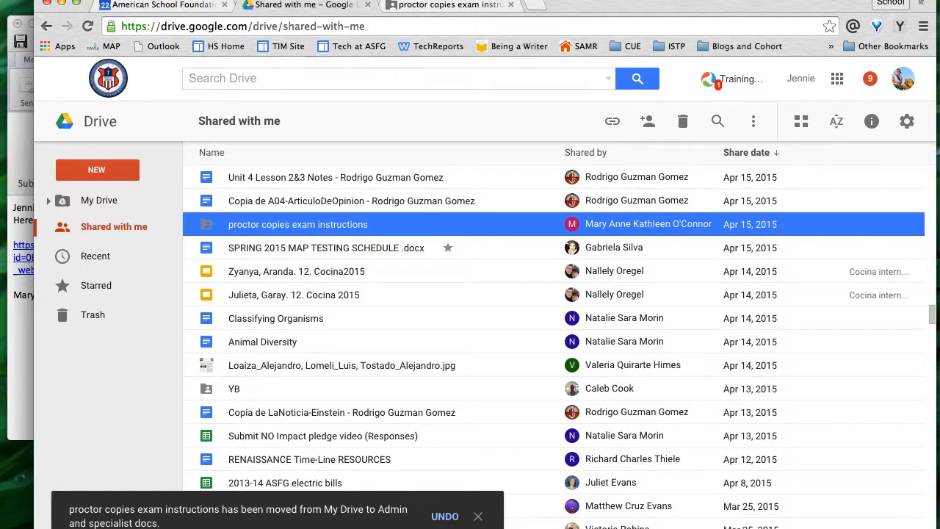
{"action": "left_click", "coordinate": [478, 516]}
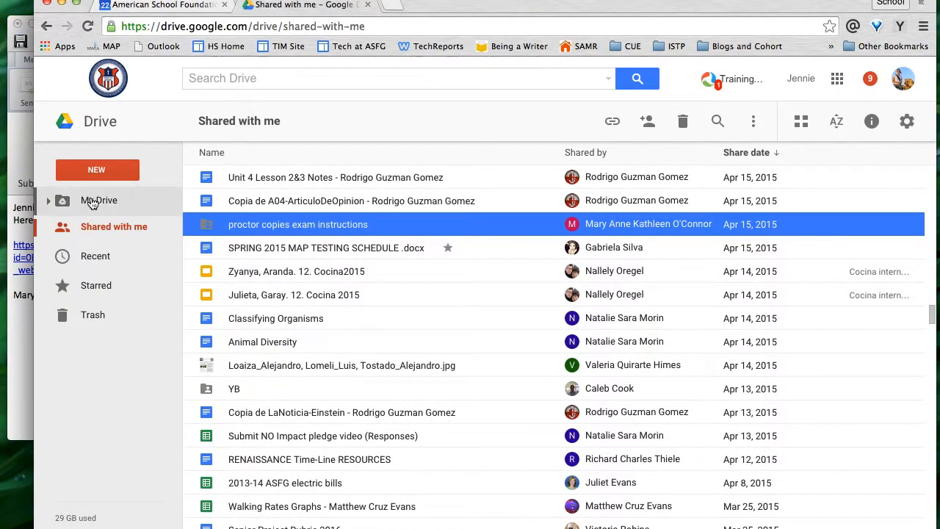
Open My Drive > Admin and specialist docs and select the proctor copies exam instructions folder
{"action": "left_click", "coordinate": [99, 200]}
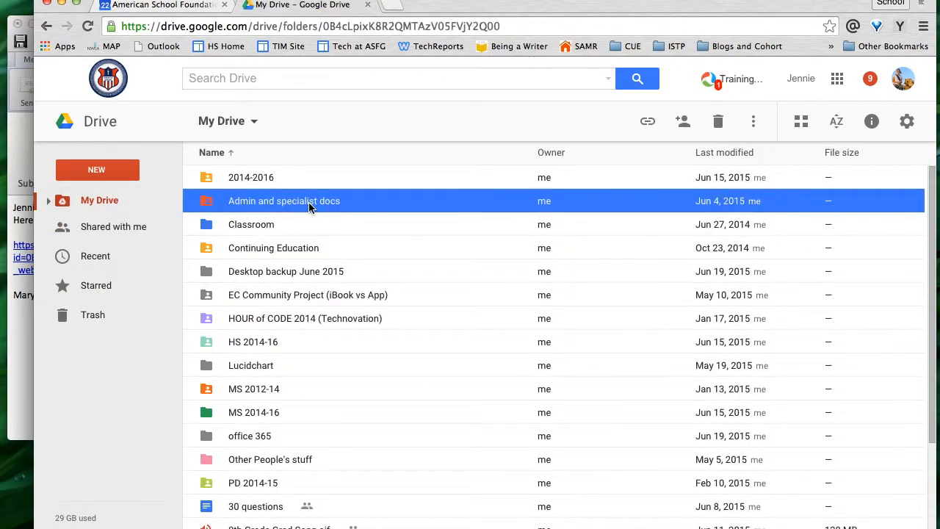
{"action": "double_click", "coordinate": [284, 200]}
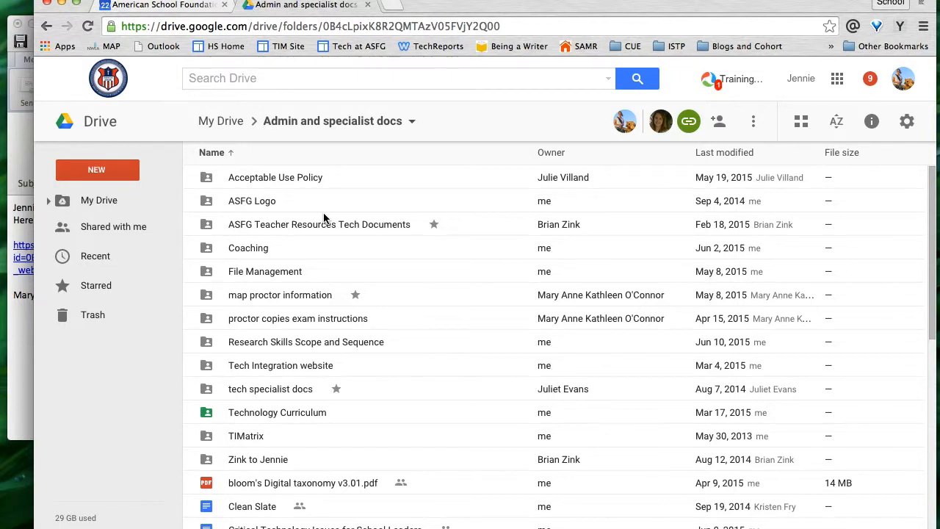
{"action": "left_click", "coordinate": [297, 318]}
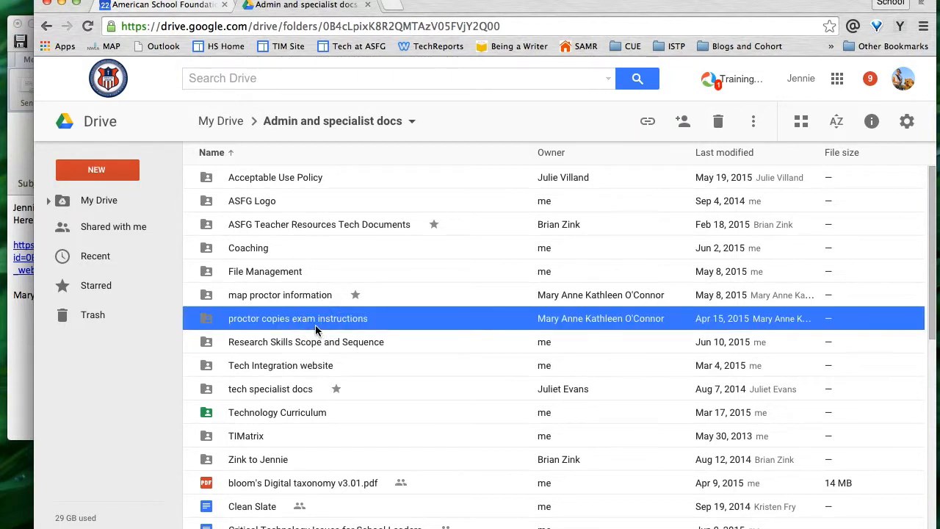